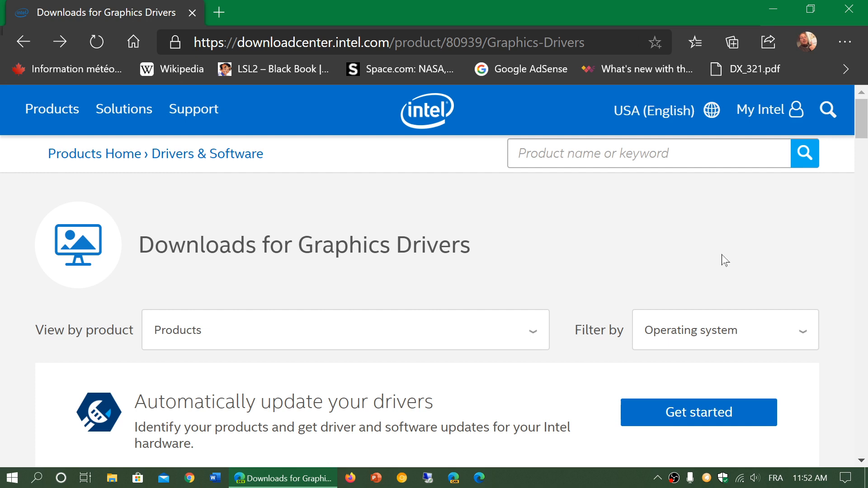
Scroll the downloads table to the Intel Graphics Windows 10 DCH Drivers entry at version 27.20.100.8187
{"action": "scroll", "scroll_direction": "down", "scroll_amount": 3}
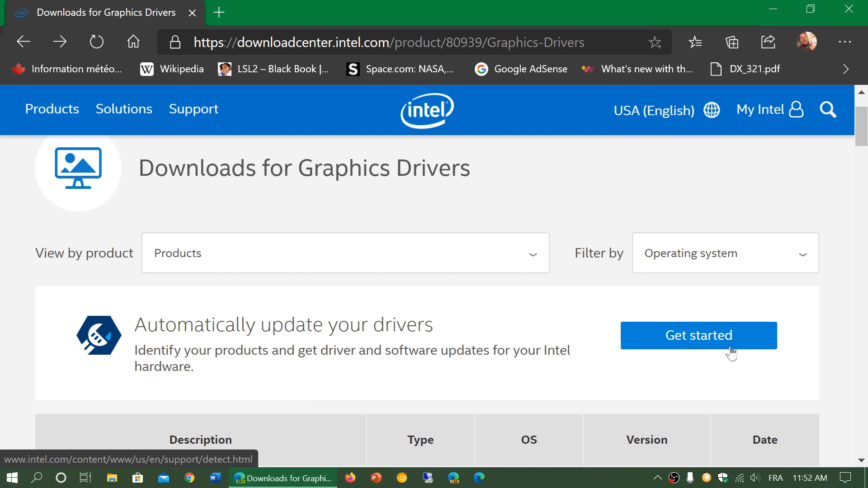
{"action": "scroll", "scroll_direction": "down", "scroll_amount": 3}
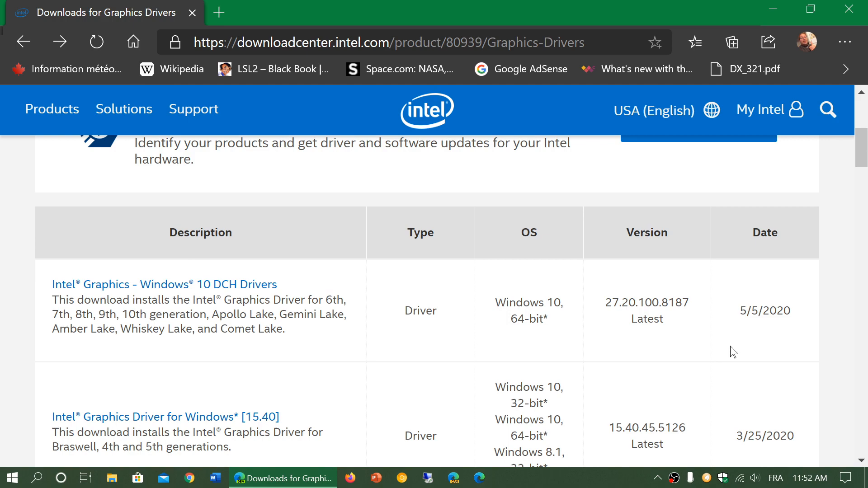
{"action": "scroll", "scroll_direction": "down", "scroll_amount": 3}
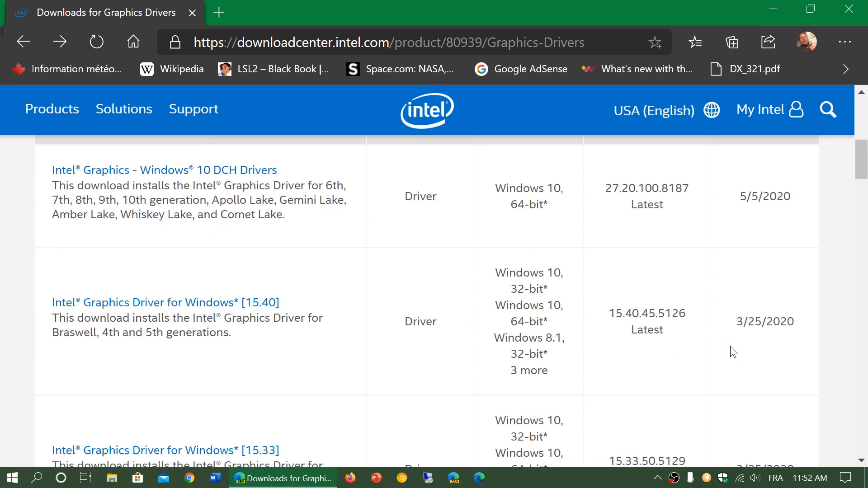
{"action": "scroll", "scroll_direction": "up", "scroll_amount": 3}
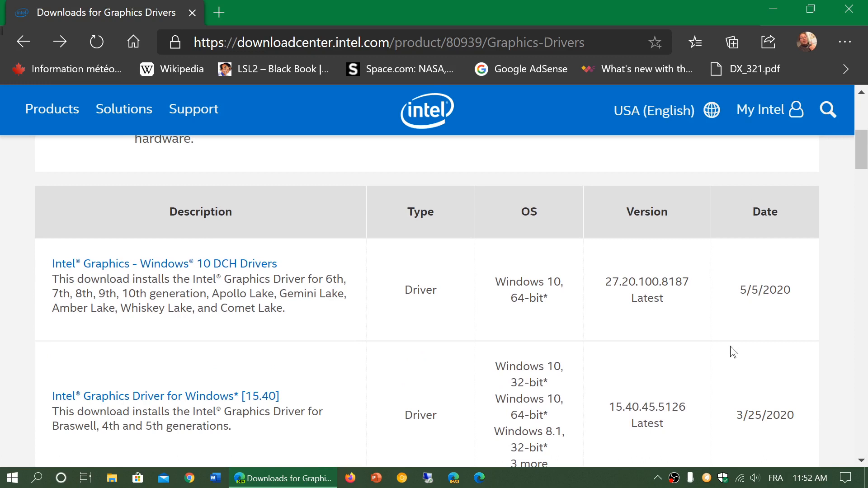
{"action": "mouse_move", "coordinate": [165, 273]}
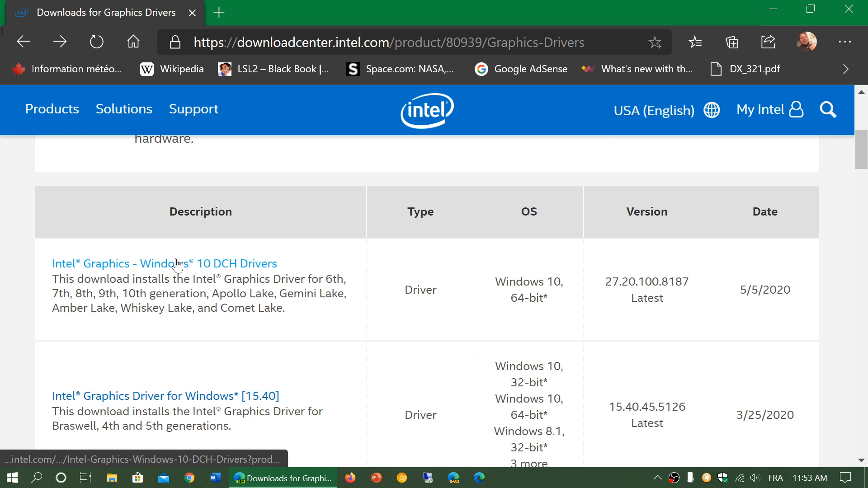
{"action": "mouse_move", "coordinate": [278, 265]}
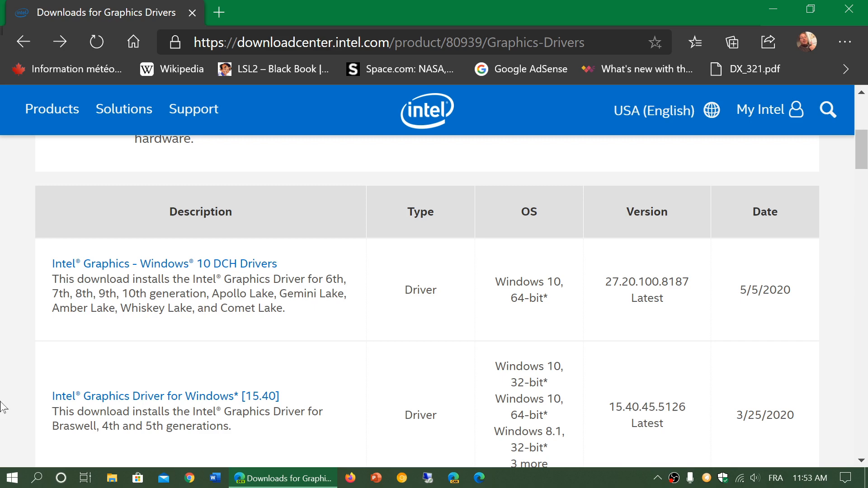
Launch Device Manager from the Start menu and expand Display adapters
{"action": "right_click", "coordinate": [10, 477]}
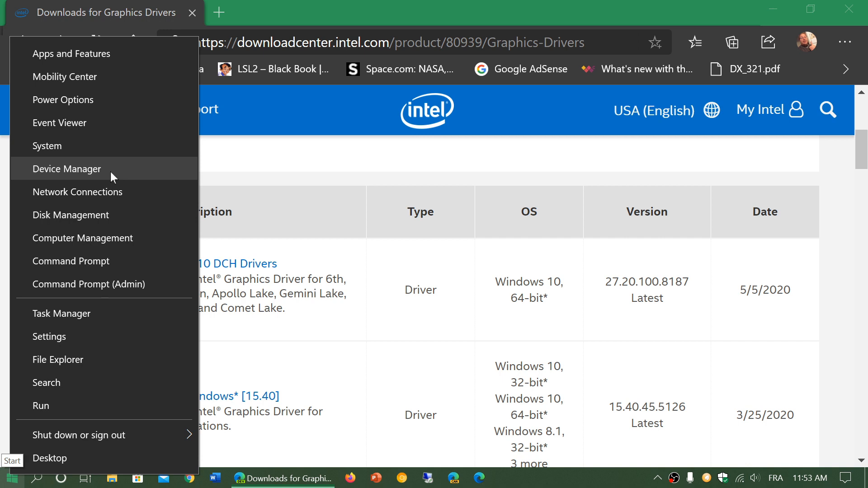
{"action": "left_click", "coordinate": [67, 169]}
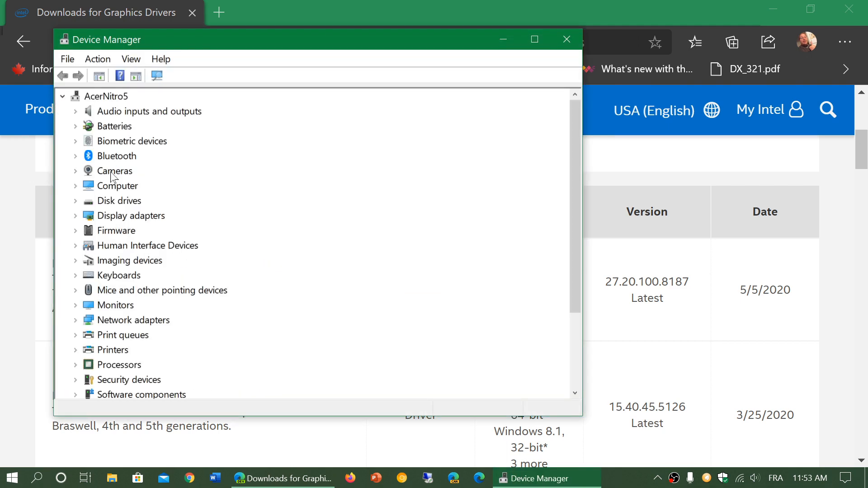
{"action": "left_click", "coordinate": [75, 215]}
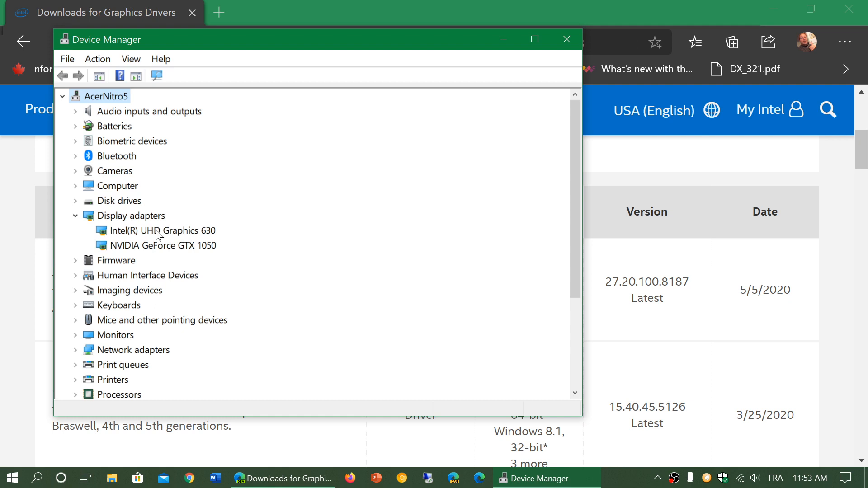
{"action": "mouse_move", "coordinate": [302, 178]}
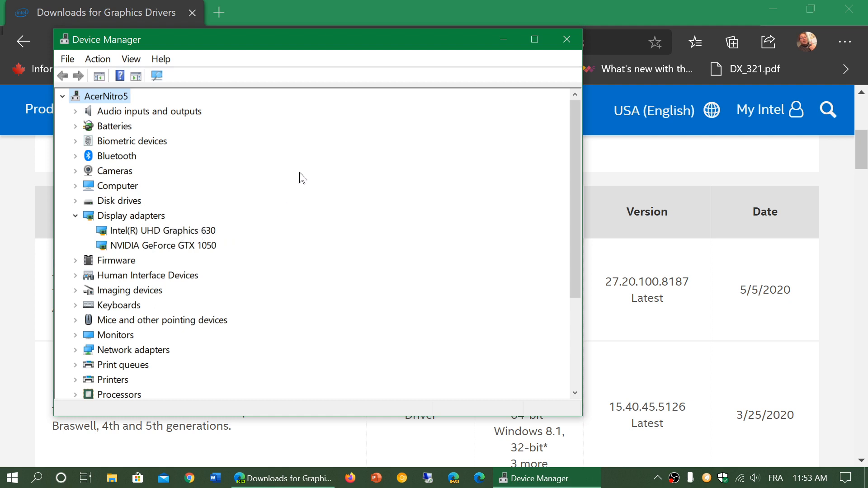
View the Intel UHD Graphics 630 Driver details showing version 26.20.100.6911, then close the properties
{"action": "double_click", "coordinate": [161, 230]}
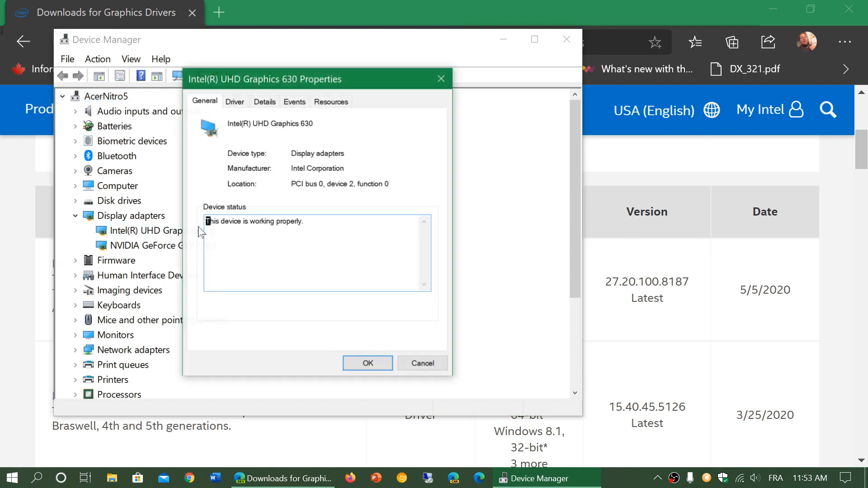
{"action": "left_click", "coordinate": [234, 101]}
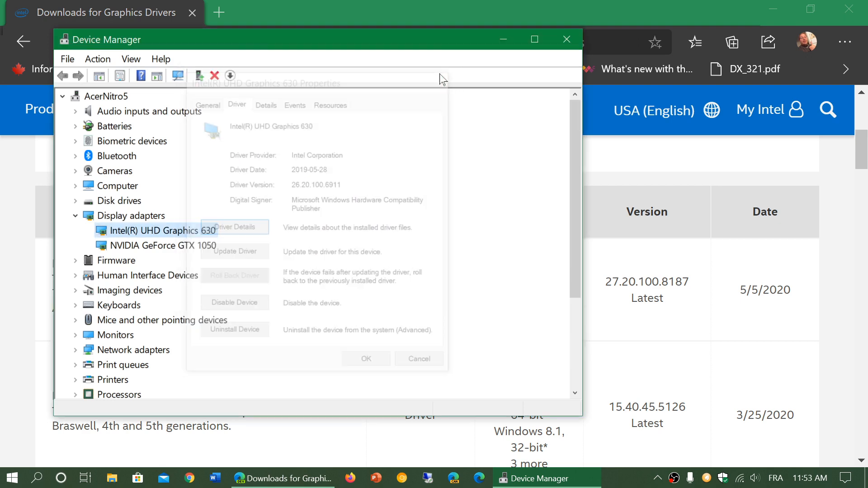
{"action": "left_click", "coordinate": [566, 39]}
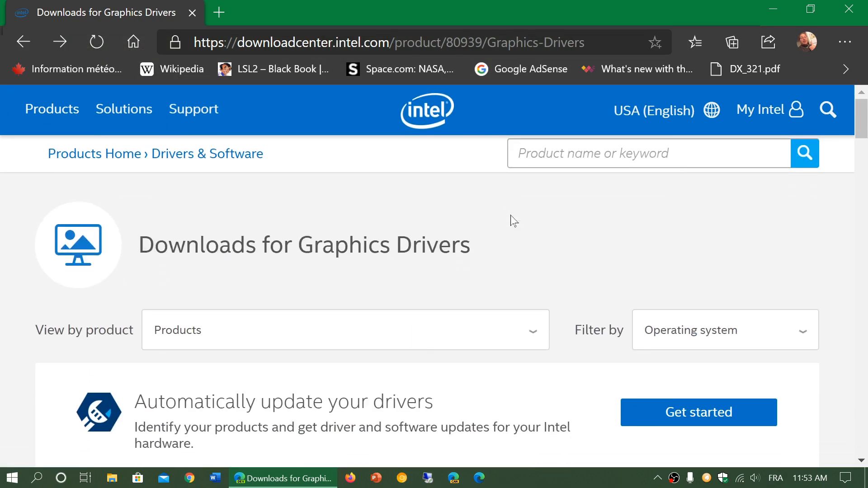
{"action": "mouse_move", "coordinate": [452, 406]}
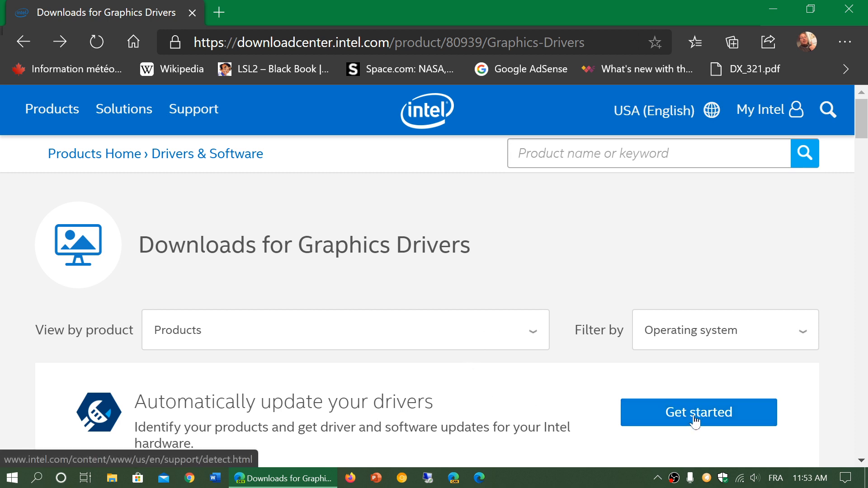
{"action": "mouse_move", "coordinate": [585, 392]}
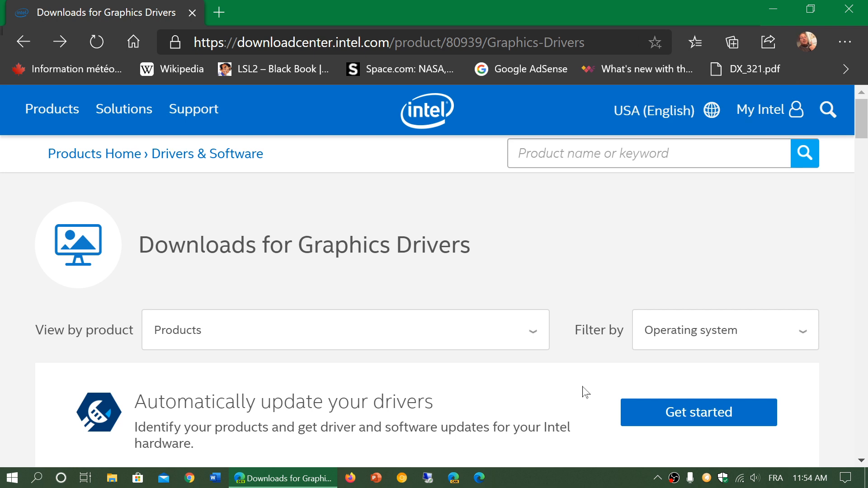